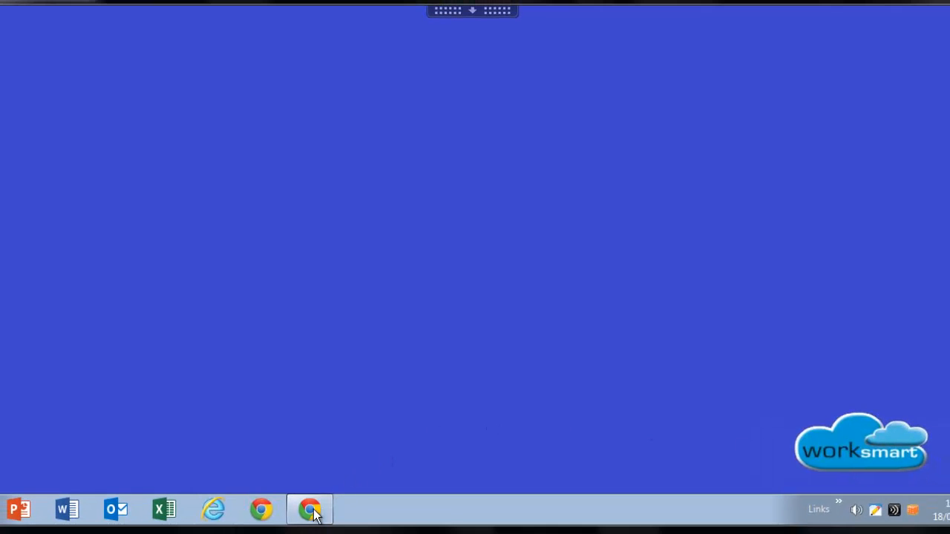
Bring up the browser showing the Hounslow Council Box organisation login page.
left_click(310, 510)
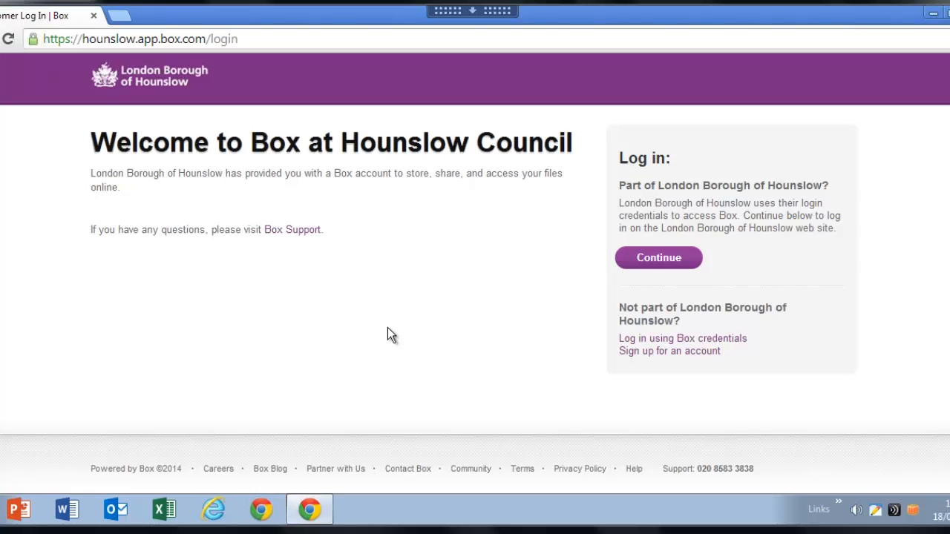
mouse_move(489, 245)
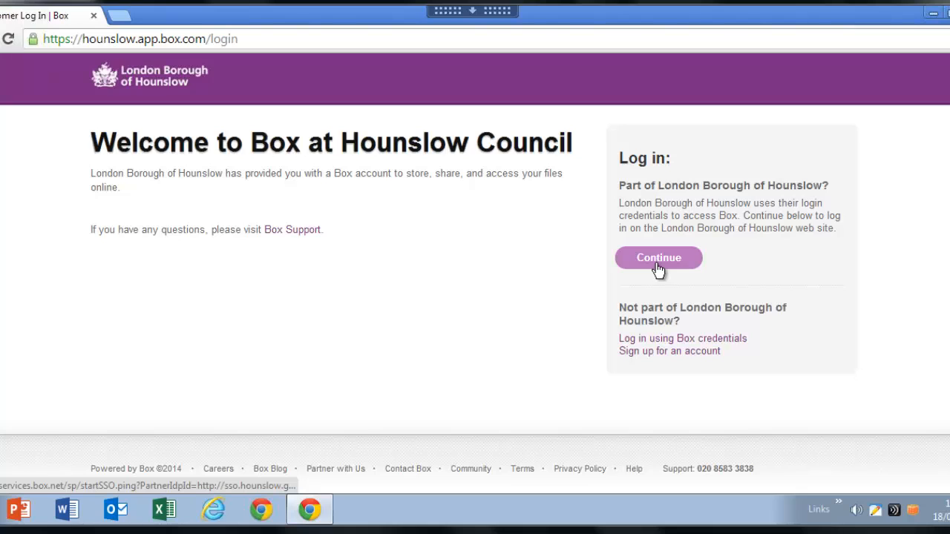
Continue with council credentials to land on All Files with four folders.
left_click(658, 257)
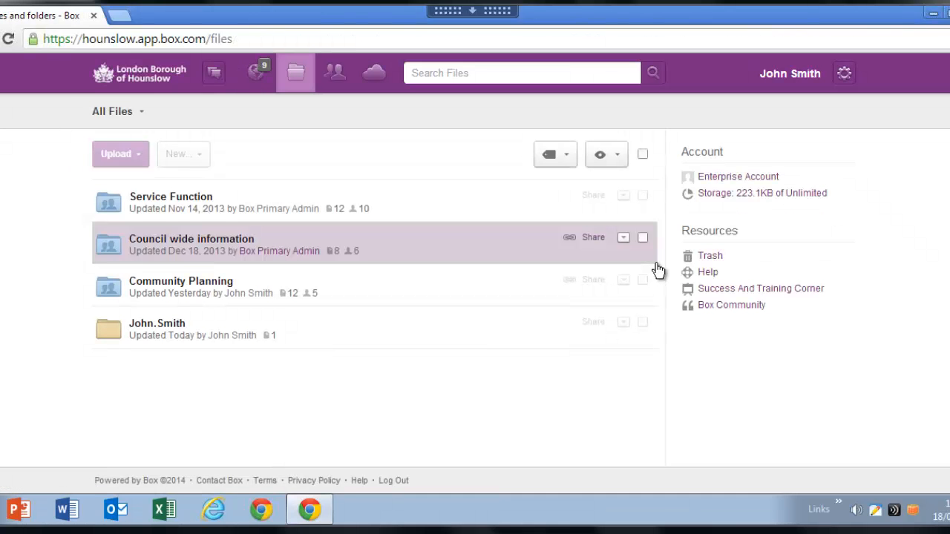
mouse_move(6, 327)
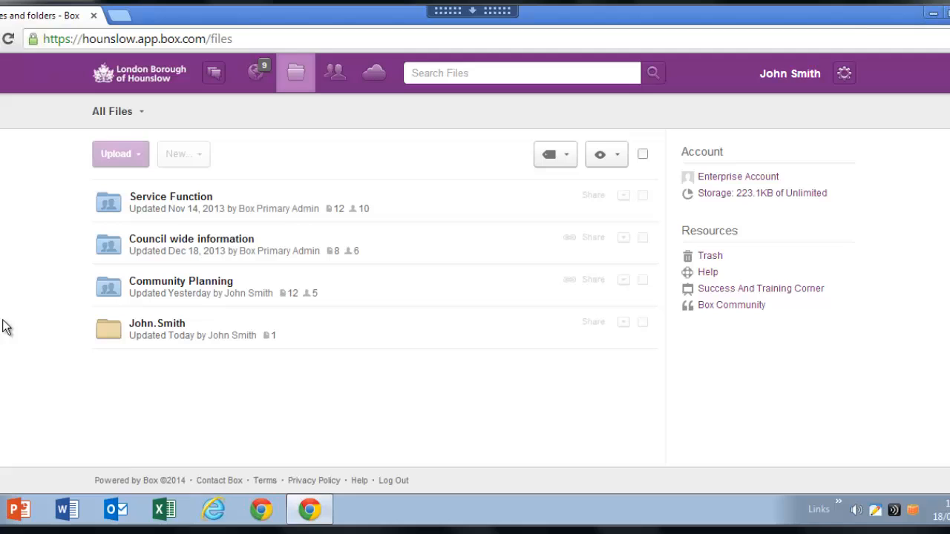
mouse_move(98, 206)
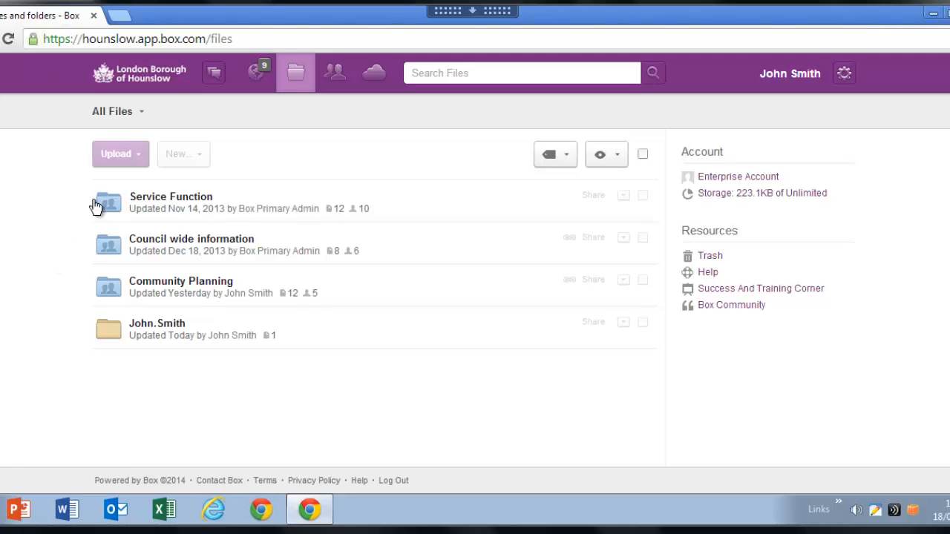
mouse_move(93, 380)
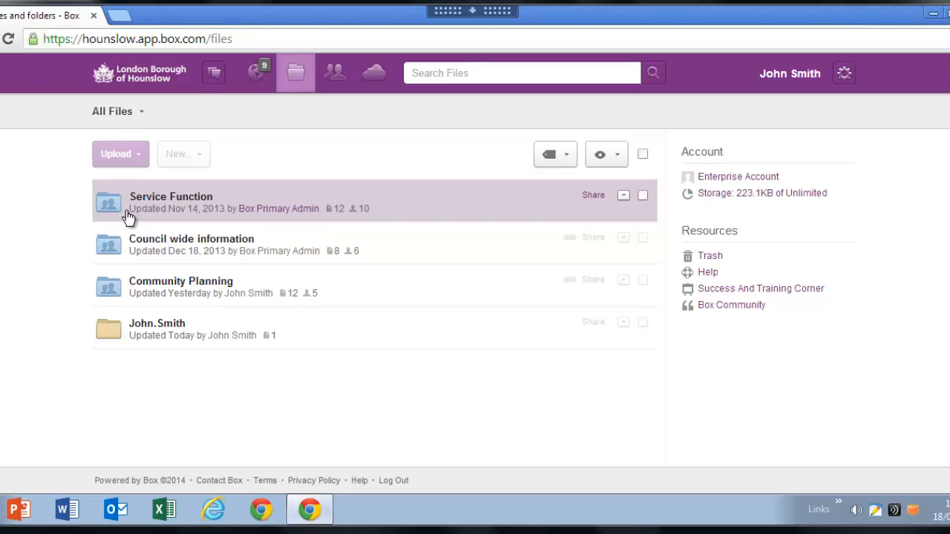
mouse_move(117, 214)
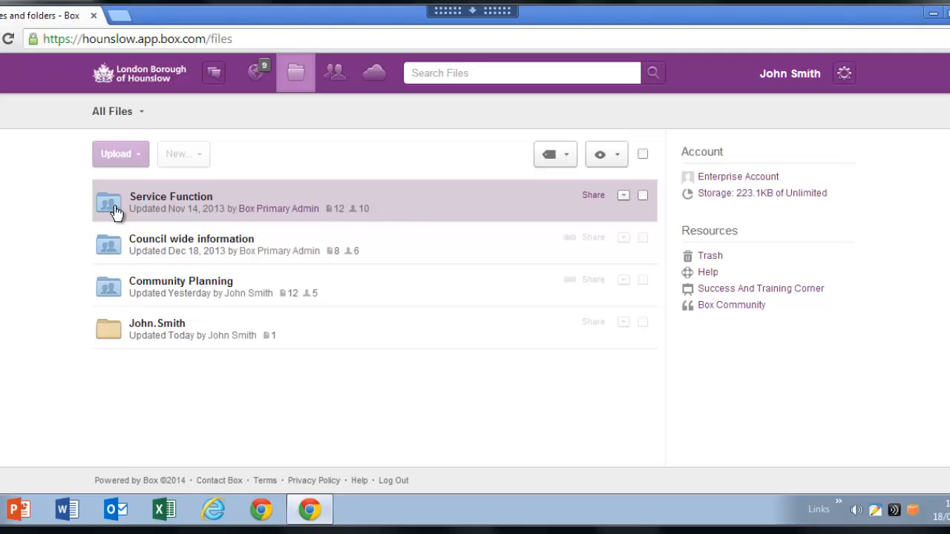
mouse_move(104, 330)
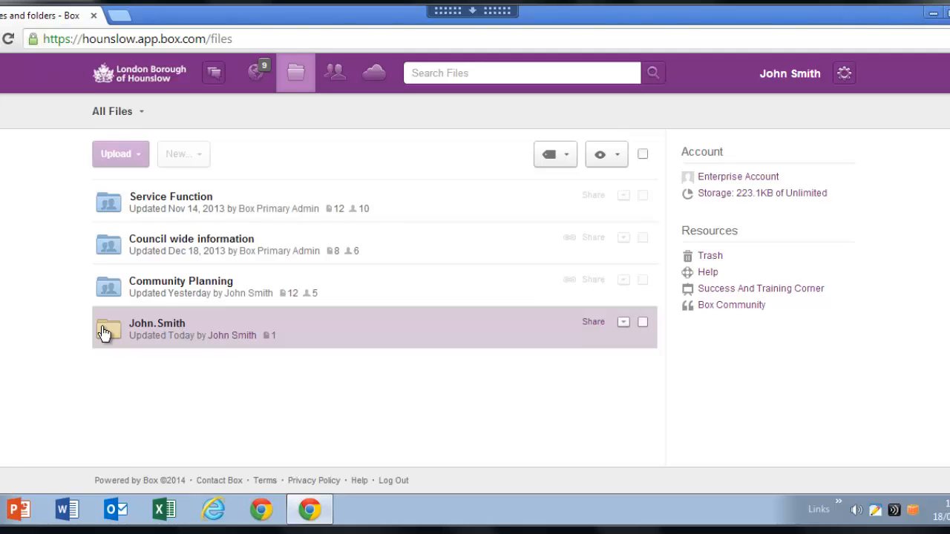
Open Service Function, peek into A folder, then return to Service Function.
left_click(170, 196)
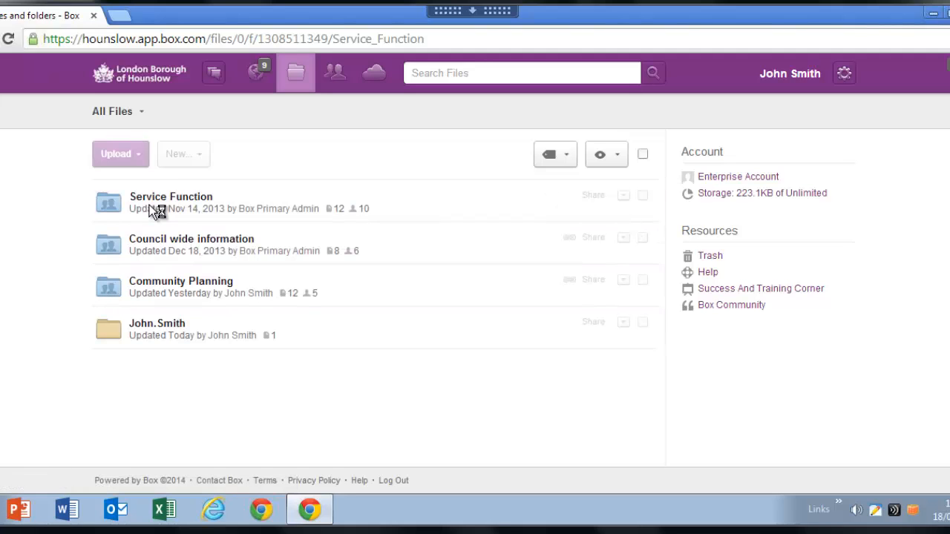
left_click(171, 202)
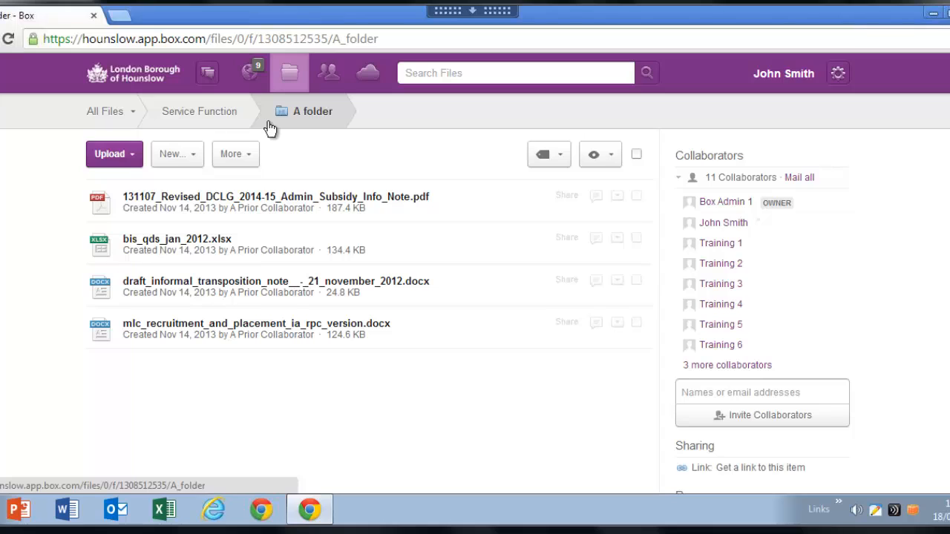
mouse_move(198, 112)
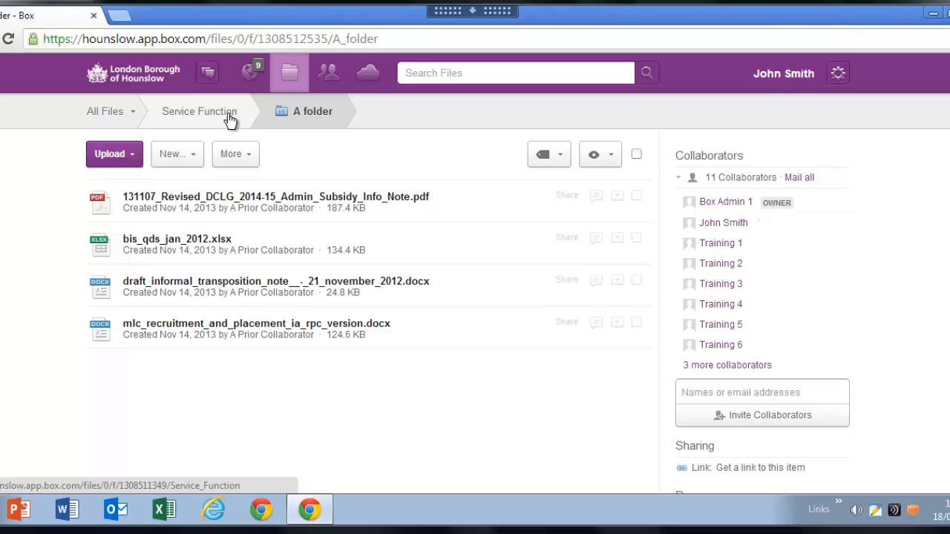
left_click(199, 112)
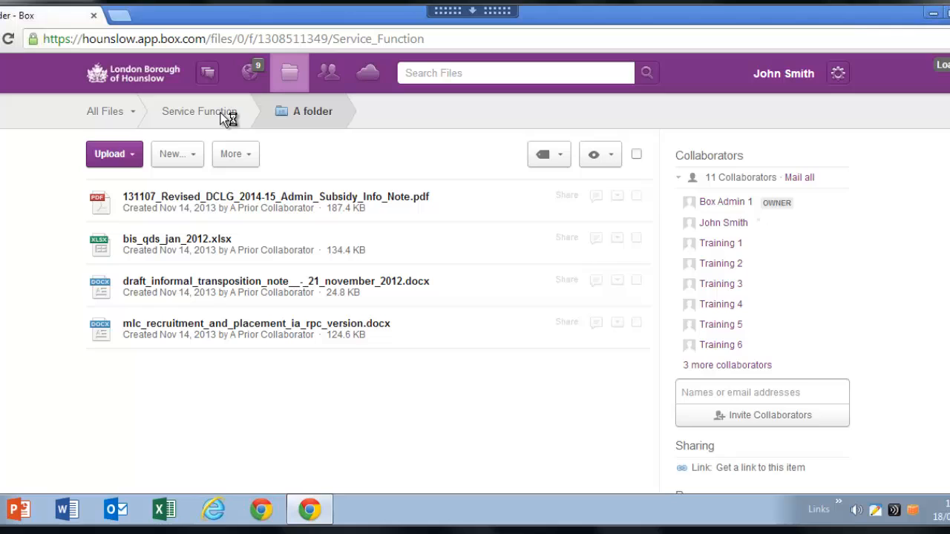
left_click(210, 111)
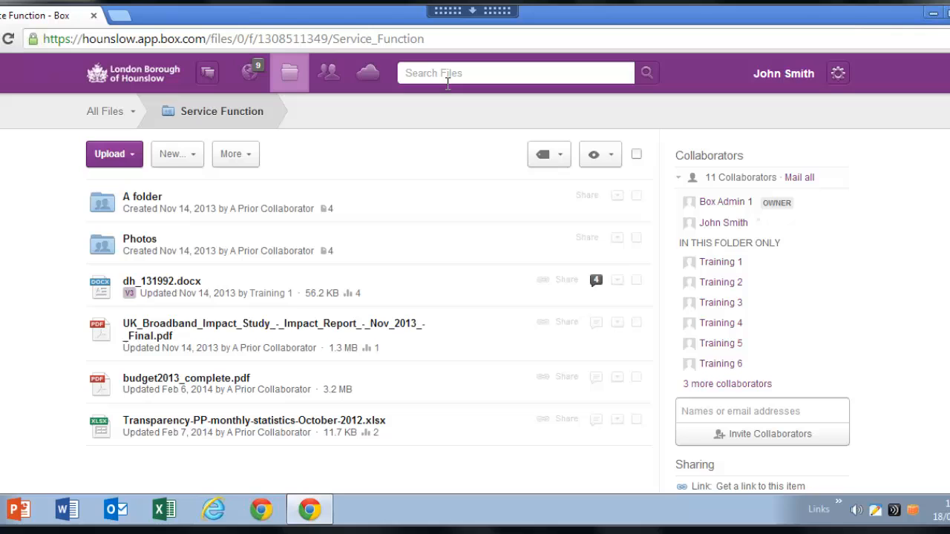
Type 'hr' in Search Files to show the HR Policies folder suggestion.
type("hr")
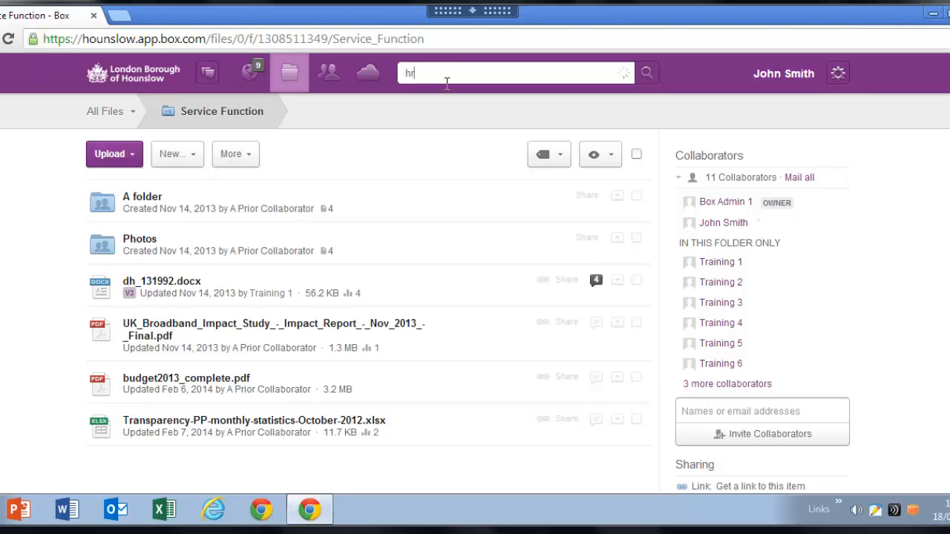
type("hr")
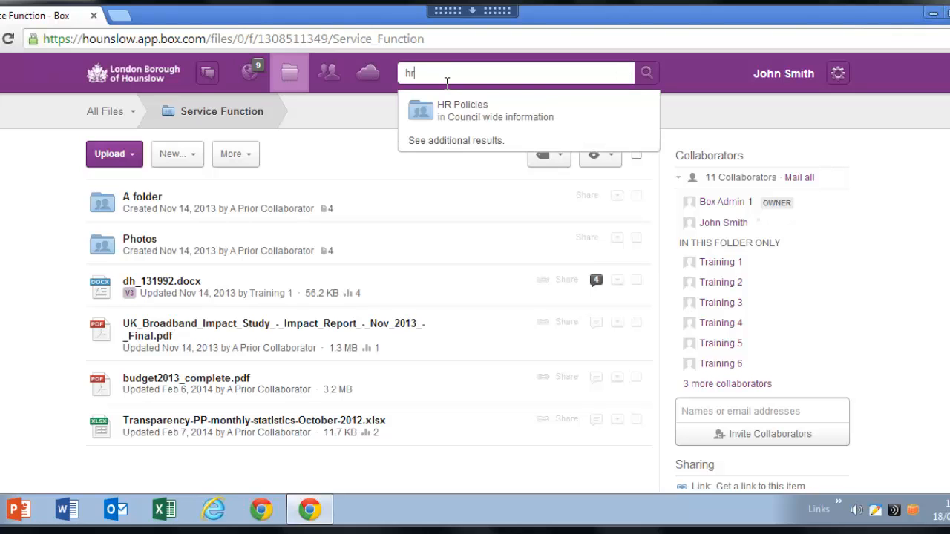
mouse_move(482, 111)
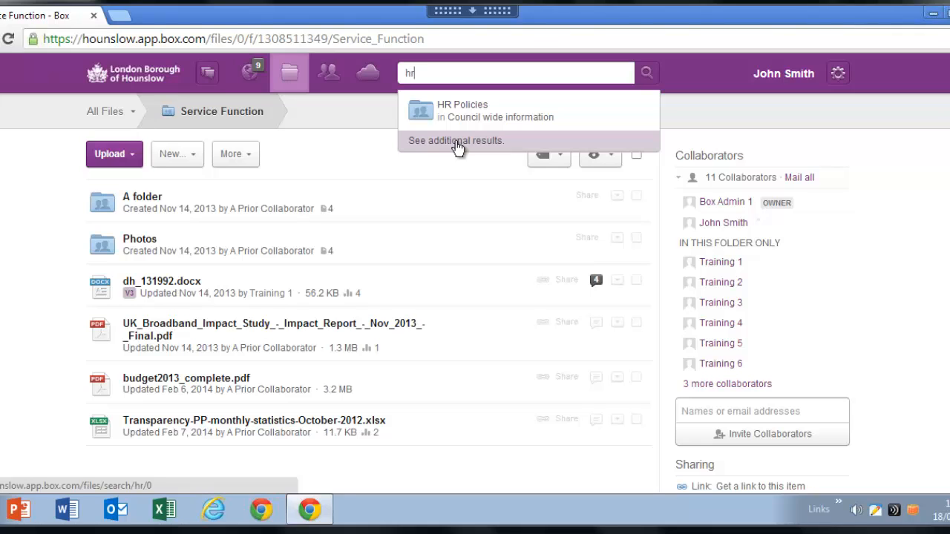
Show all five 'hr' results, check the type filter, and open the All Folders tree.
left_click(456, 141)
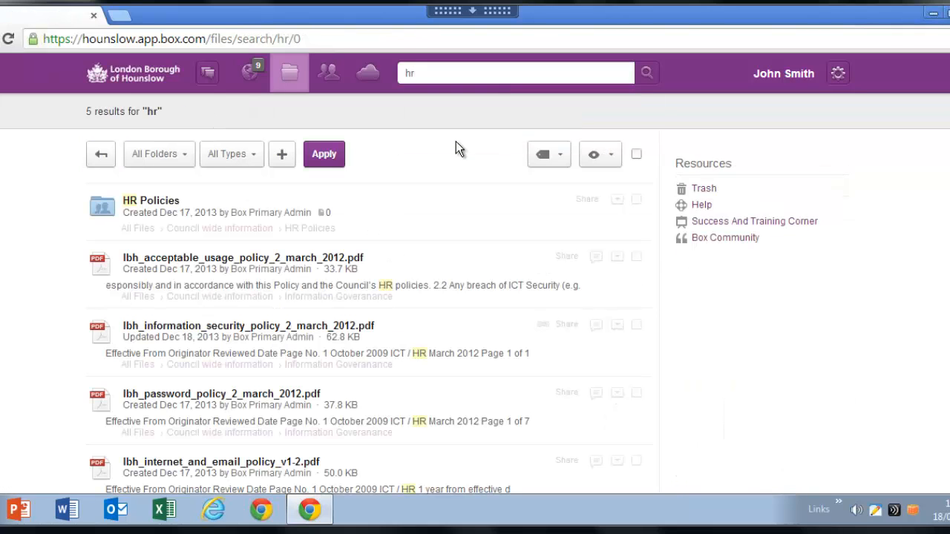
left_click(155, 153)
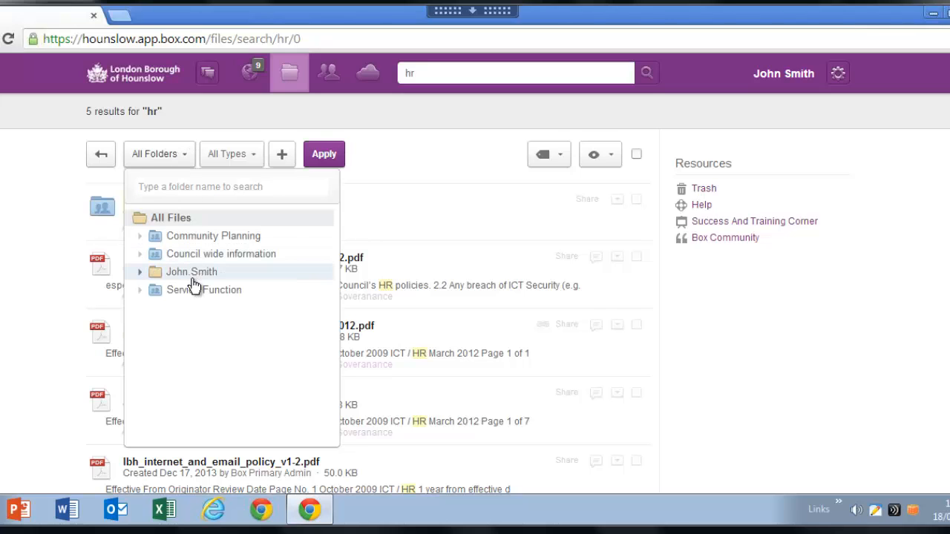
left_click(228, 154)
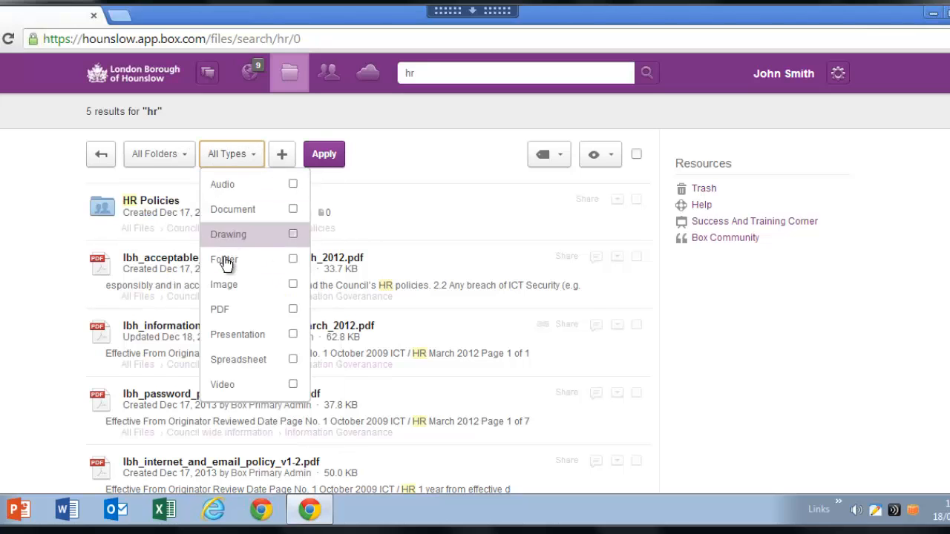
mouse_move(222, 284)
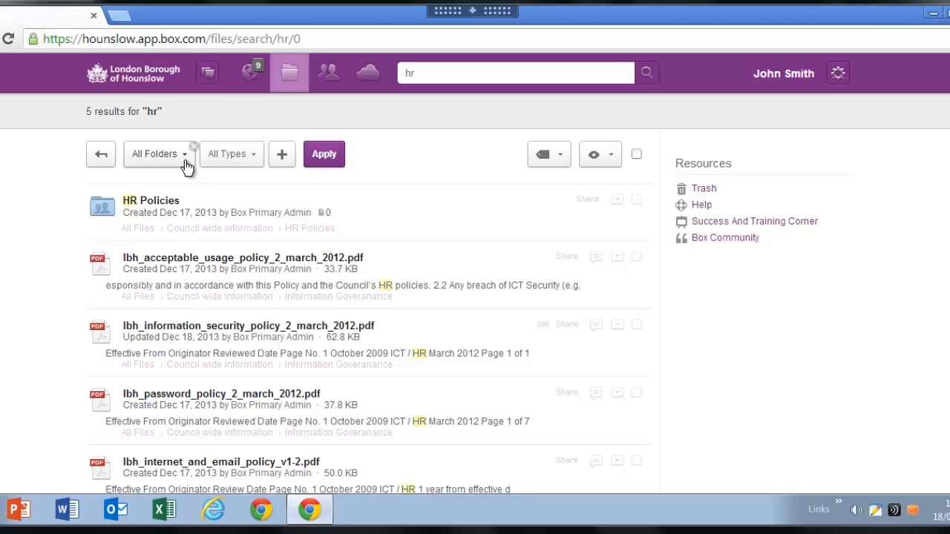
mouse_move(191, 158)
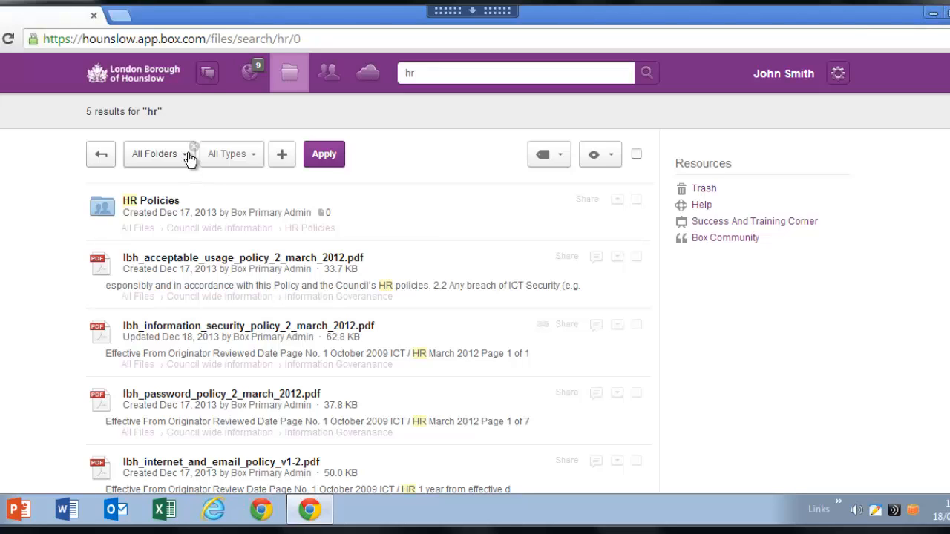
left_click(184, 153)
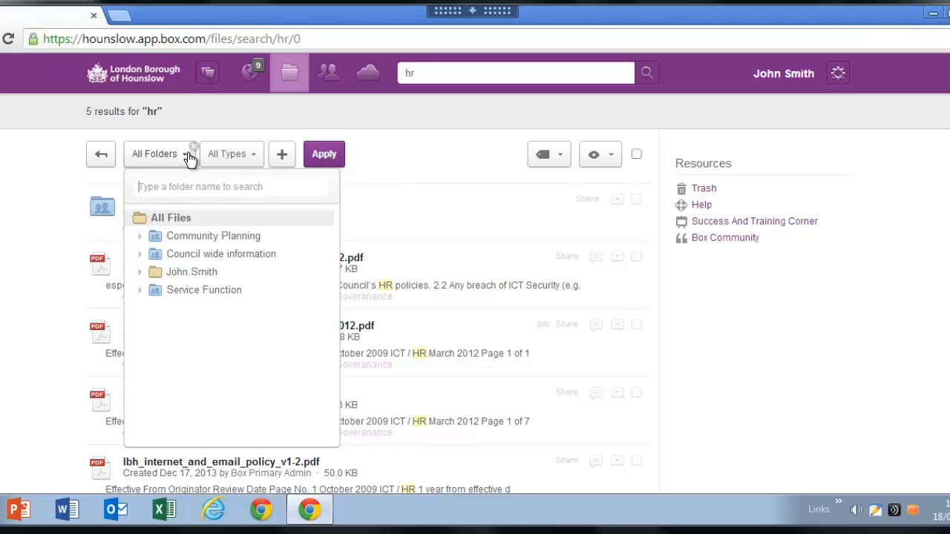
mouse_move(162, 290)
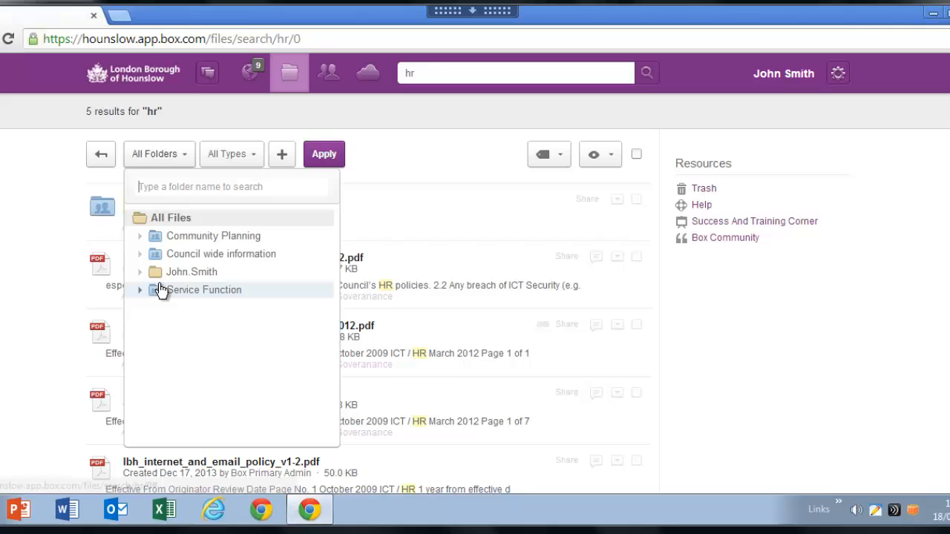